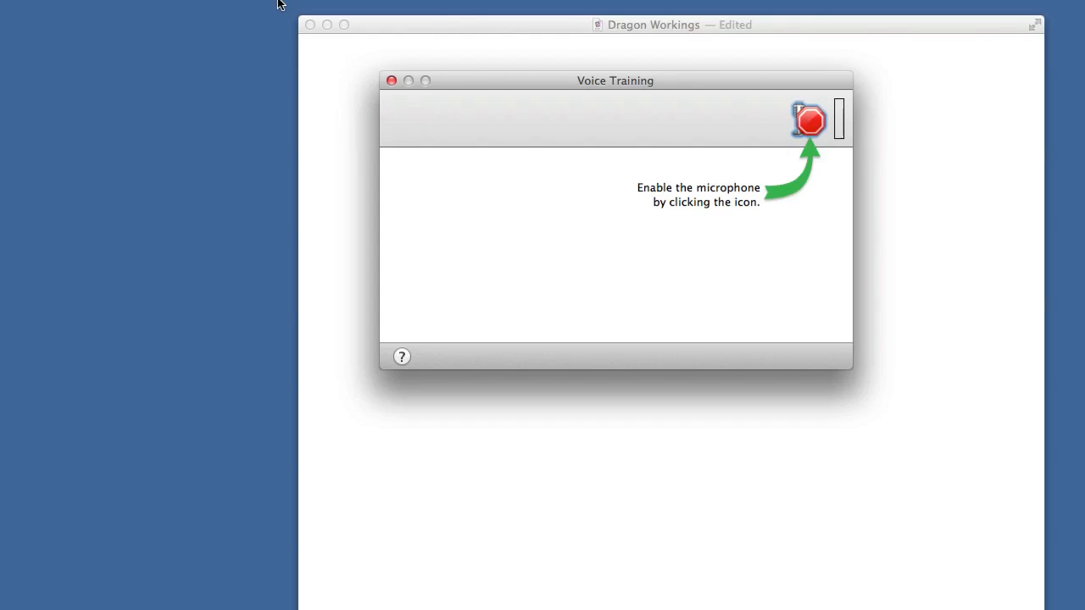
mouse_move(705, 20)
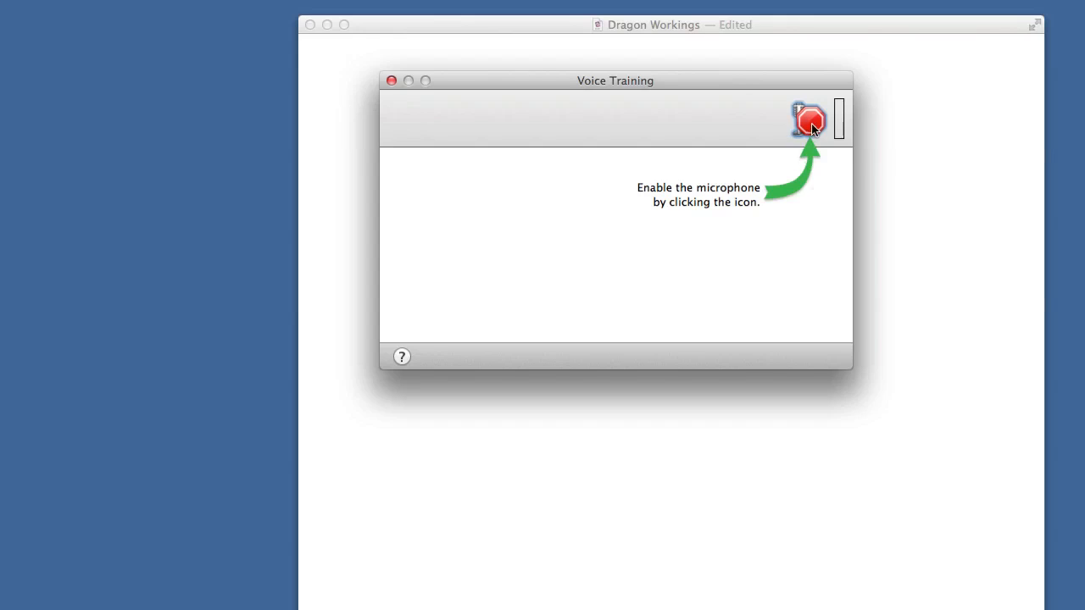
mouse_move(810, 129)
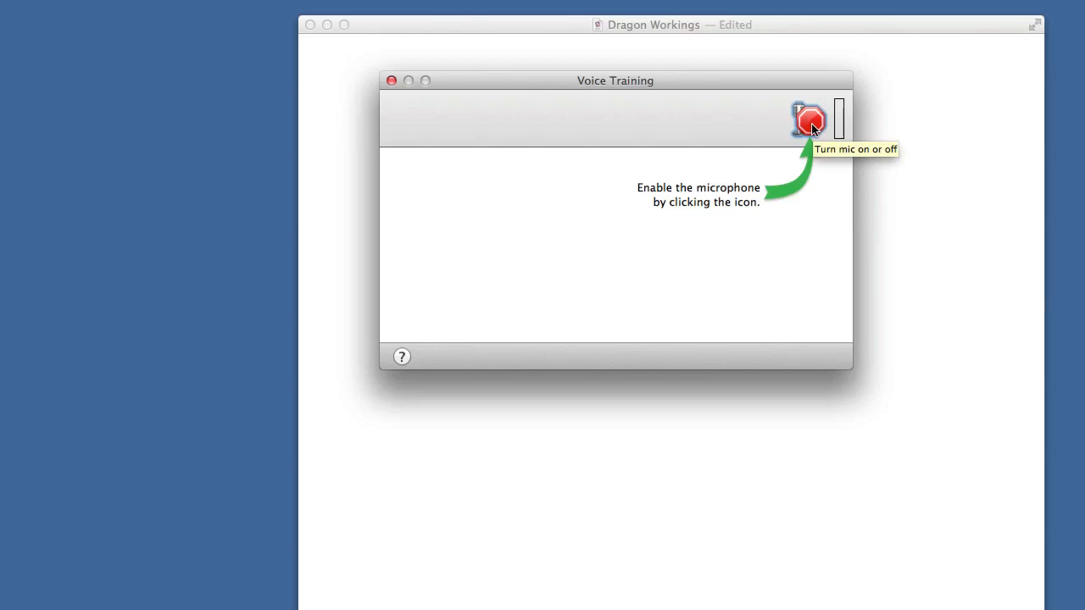
With the microphone on, dictate the heading '## what is new in DragonDictate 3'
click(810, 122)
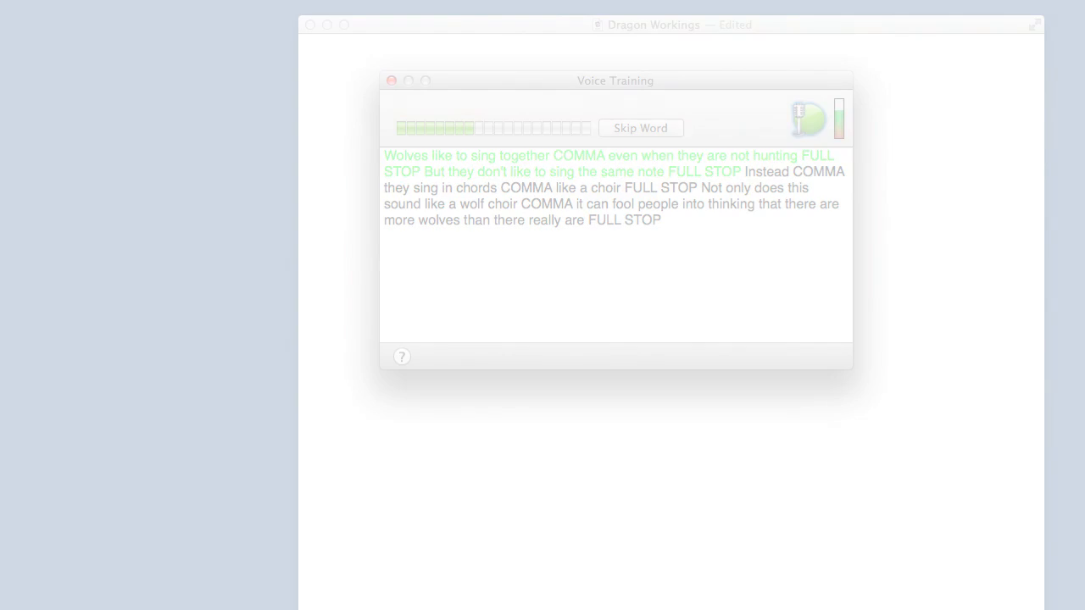
click(810, 118)
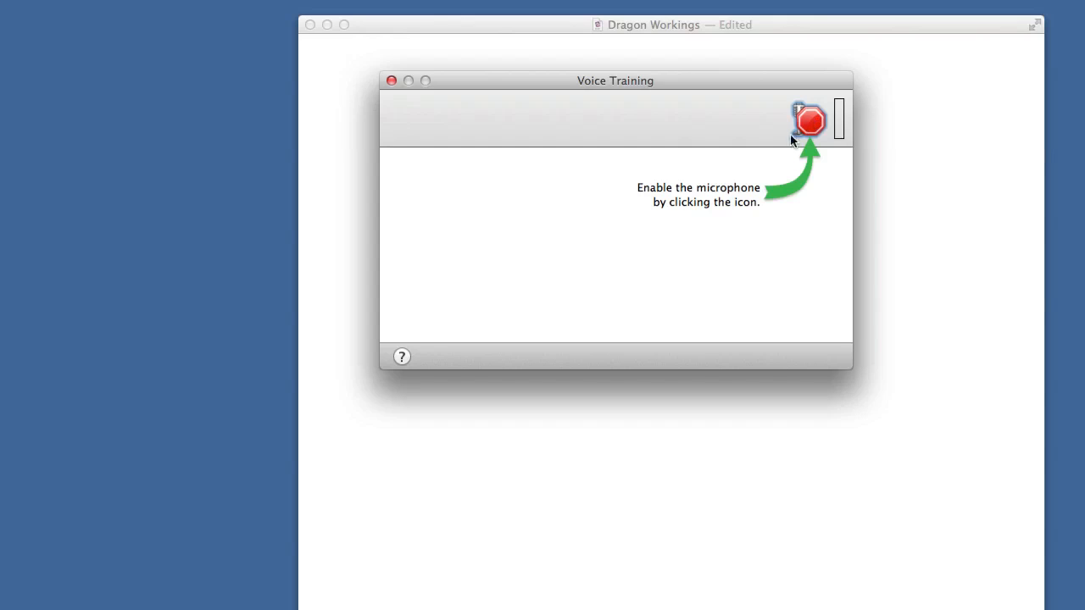
mouse_move(515, 463)
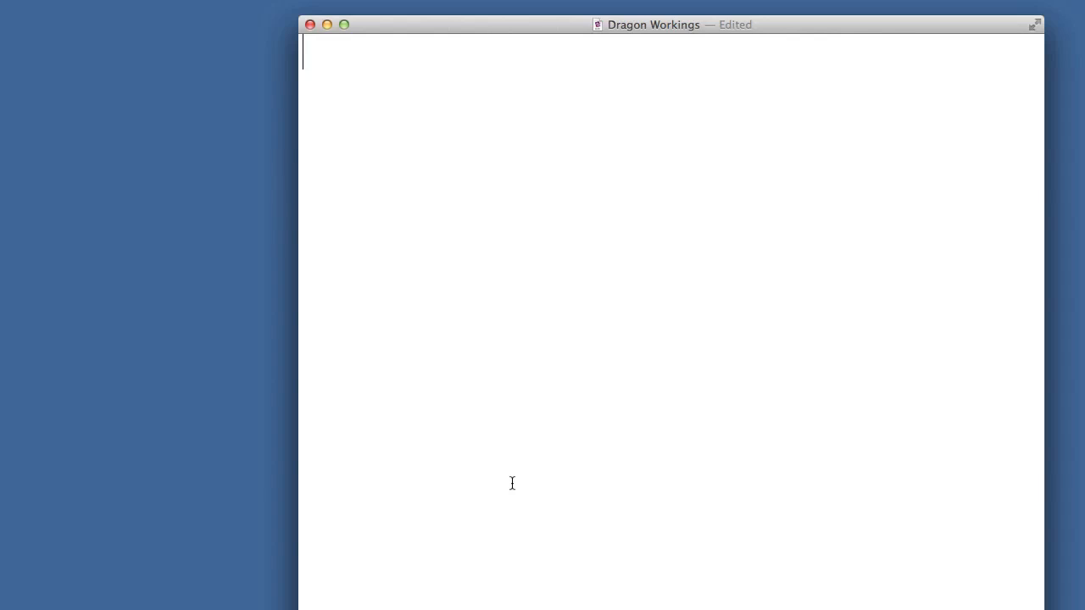
mouse_move(609, 378)
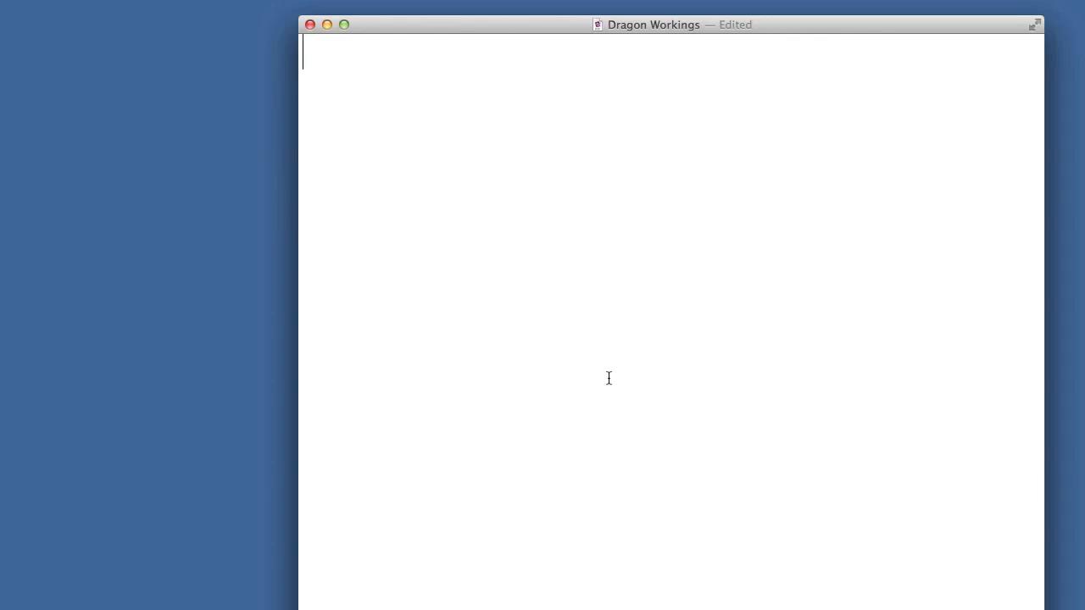
text(##)
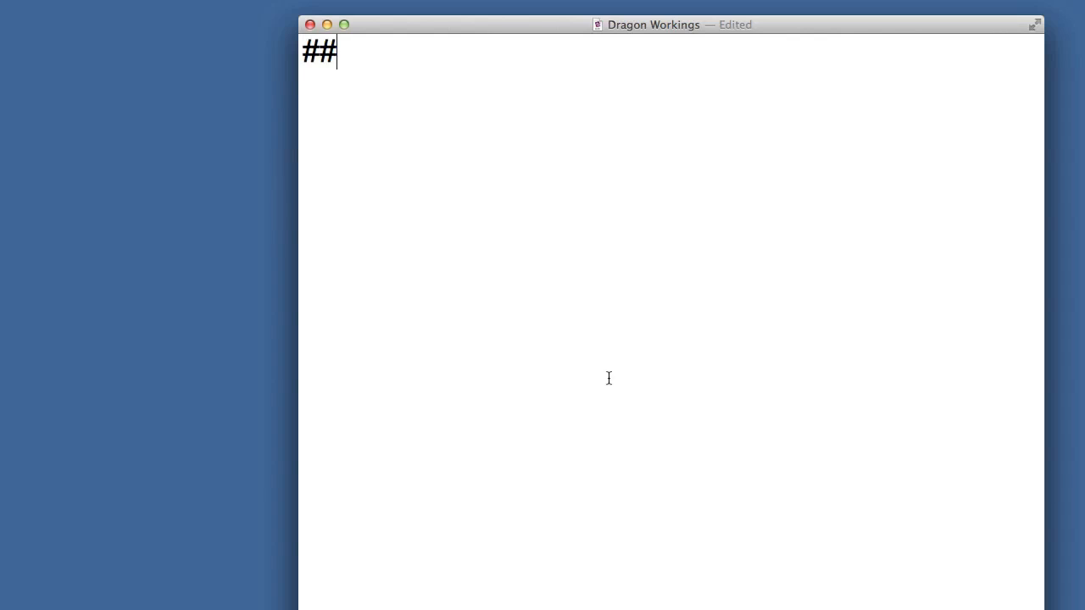
text(what is new in DragonDictate 3)
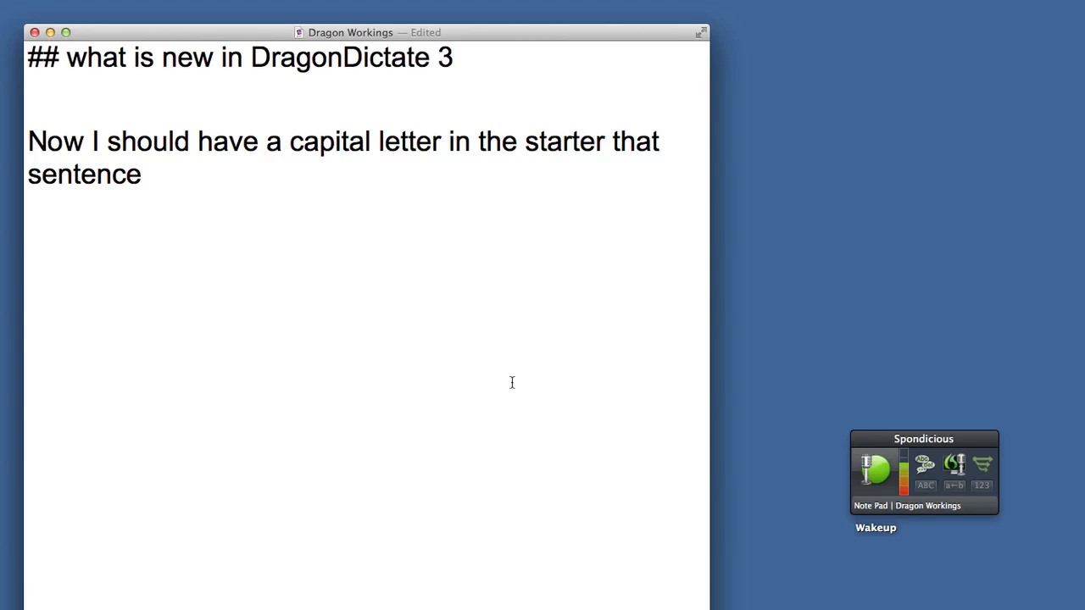
Correct 'starter' to 'start of' and dictate the sentence about making corrections in the recognition window
text(start of)
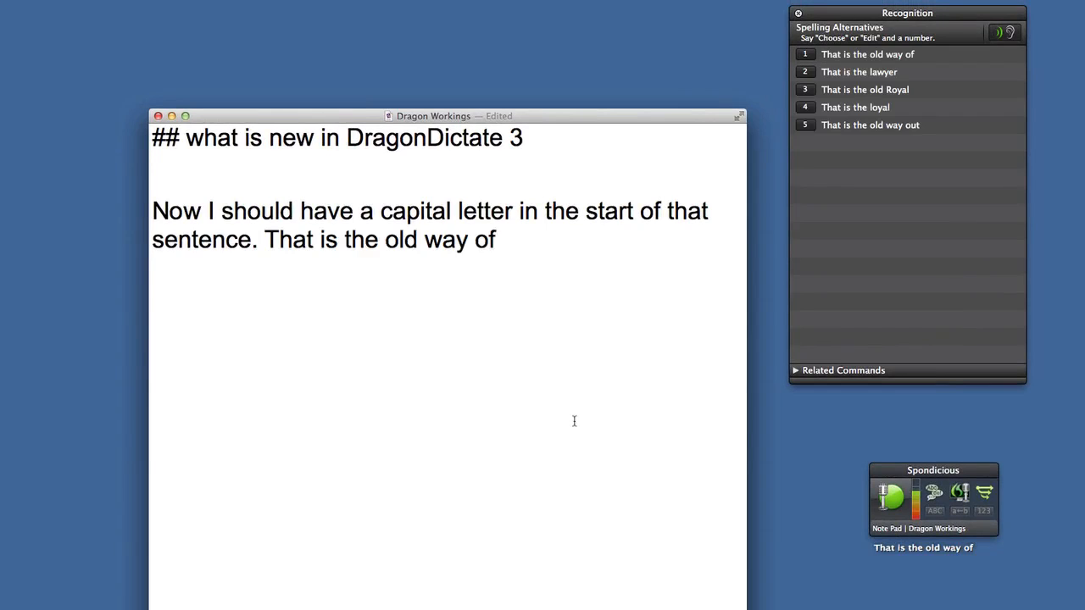
text(making any corrections)
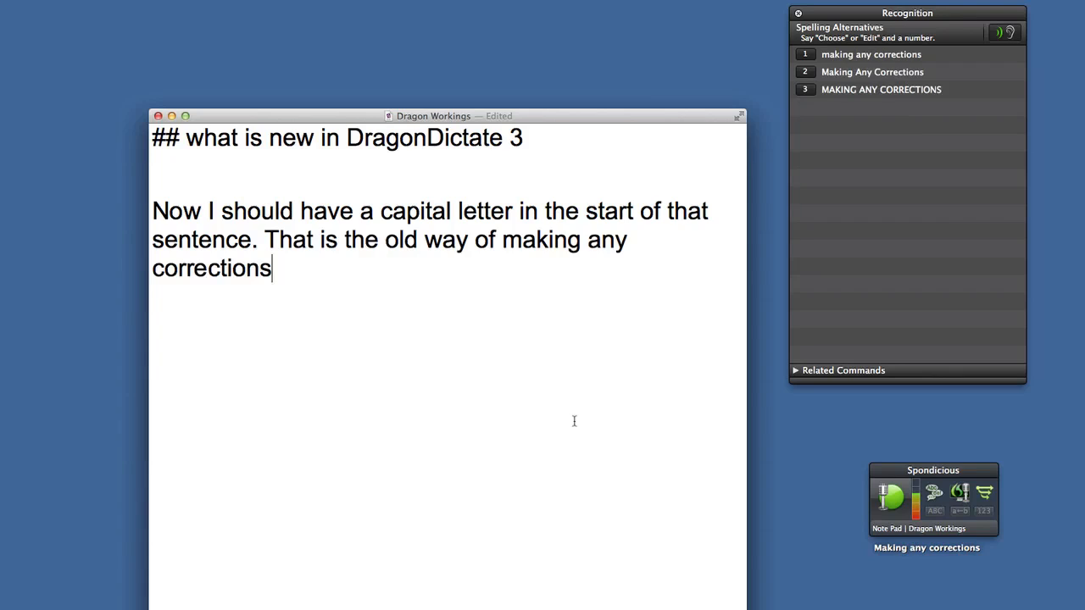
text(that now it is also possible to make corrections)
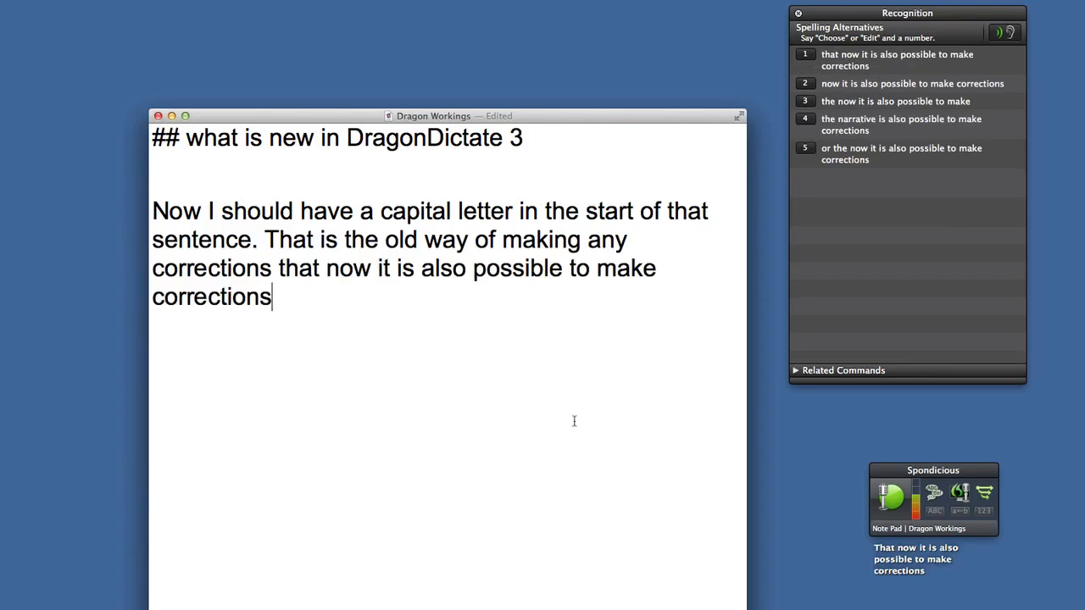
text(in the recognition window. It is also possible to make The Text into as you can see)
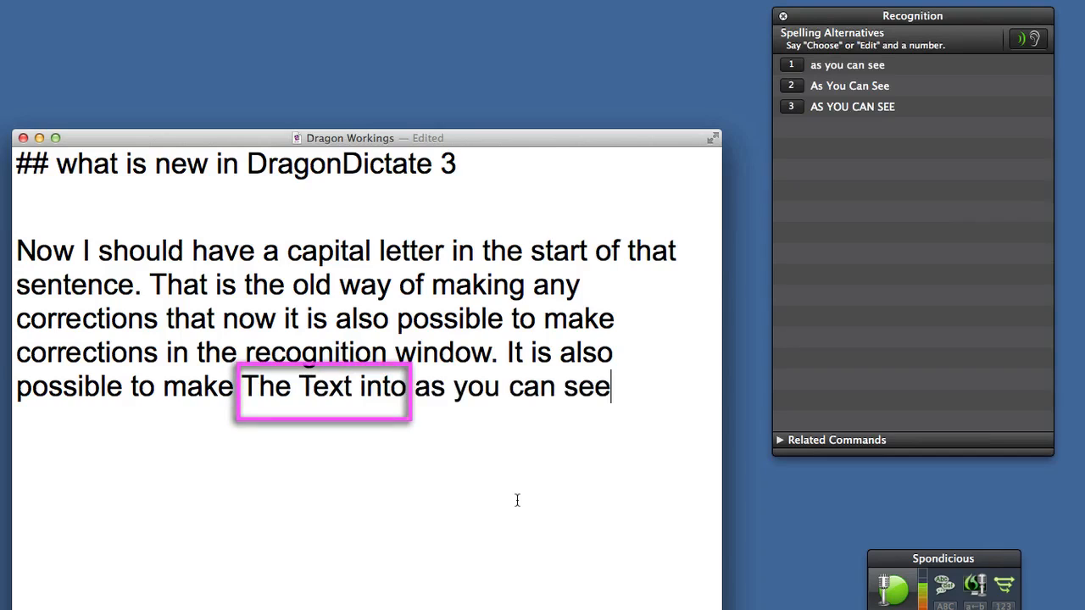
Dictate the sentences about choosing option two and having the words all in capitals
text(I chose the number two option)
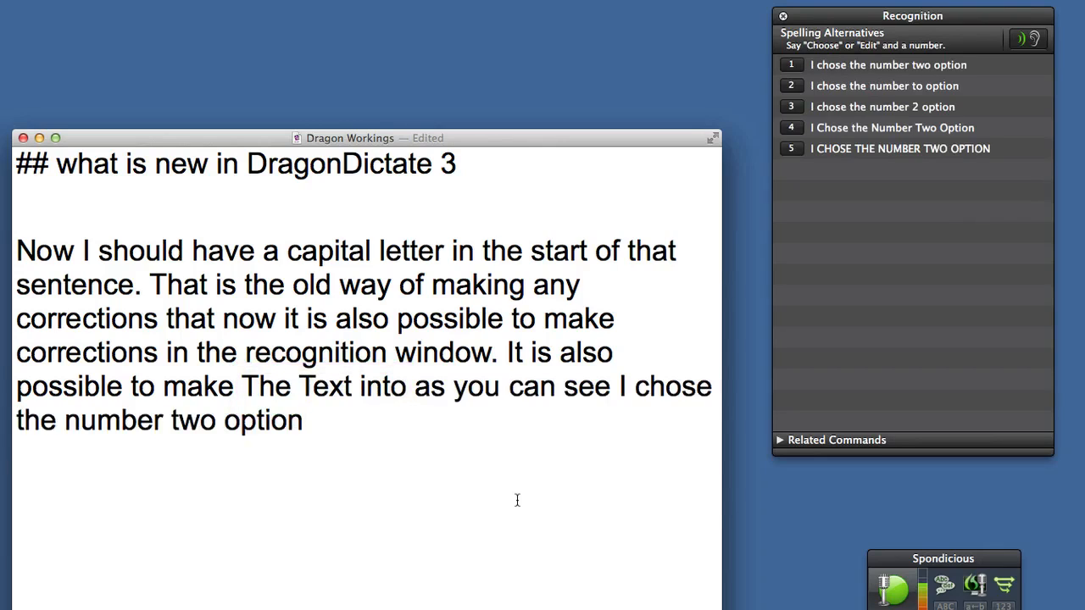
text(and it's turned the text into)
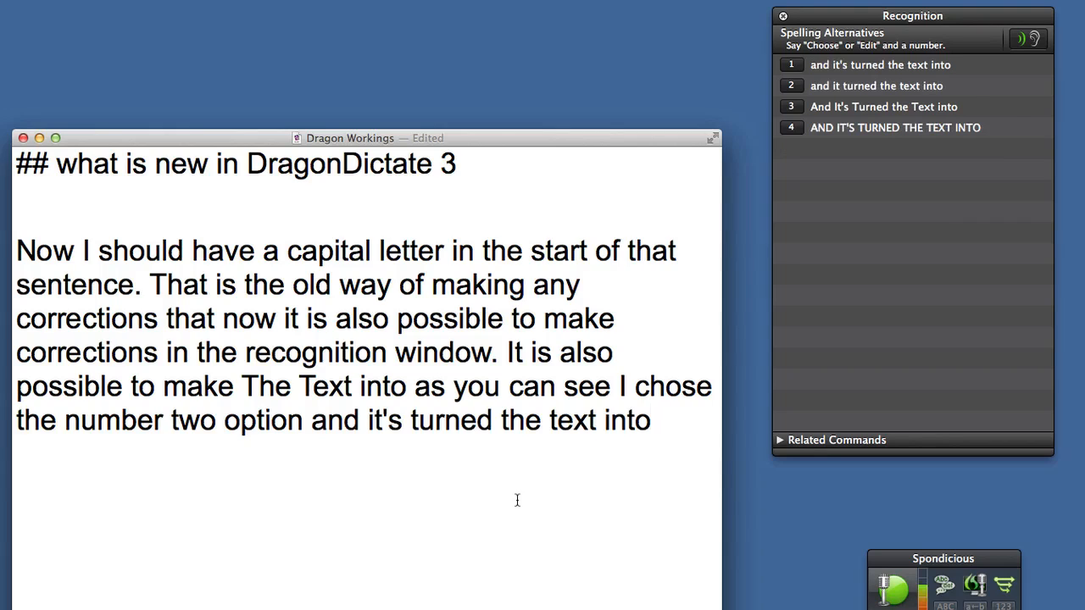
text(the text where all of the words are WITH A CAPITAL LETTER AT THE START OF THEM)
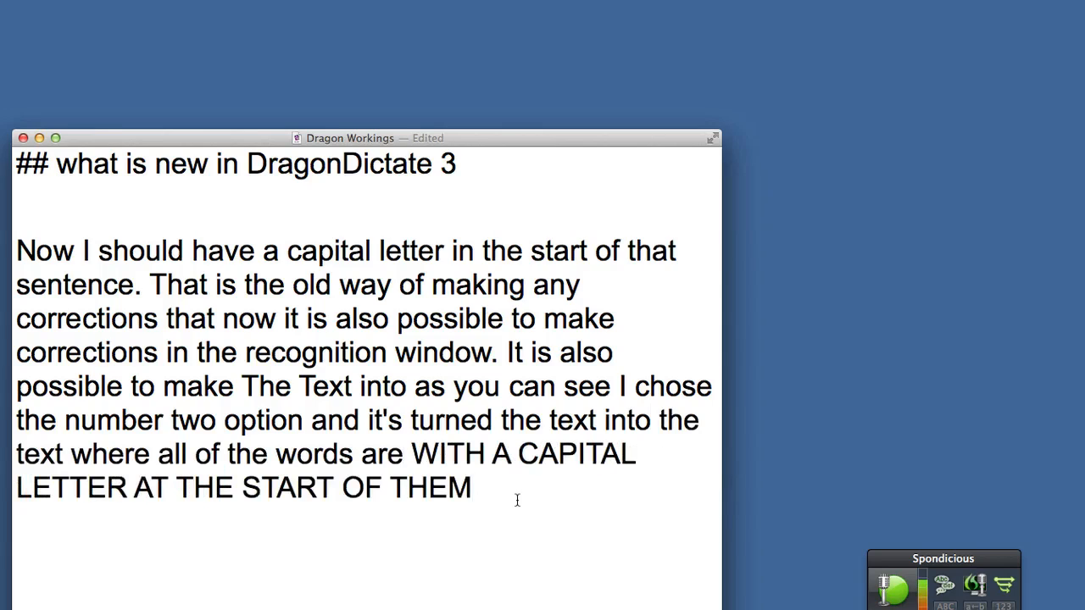
text(or I can have them)
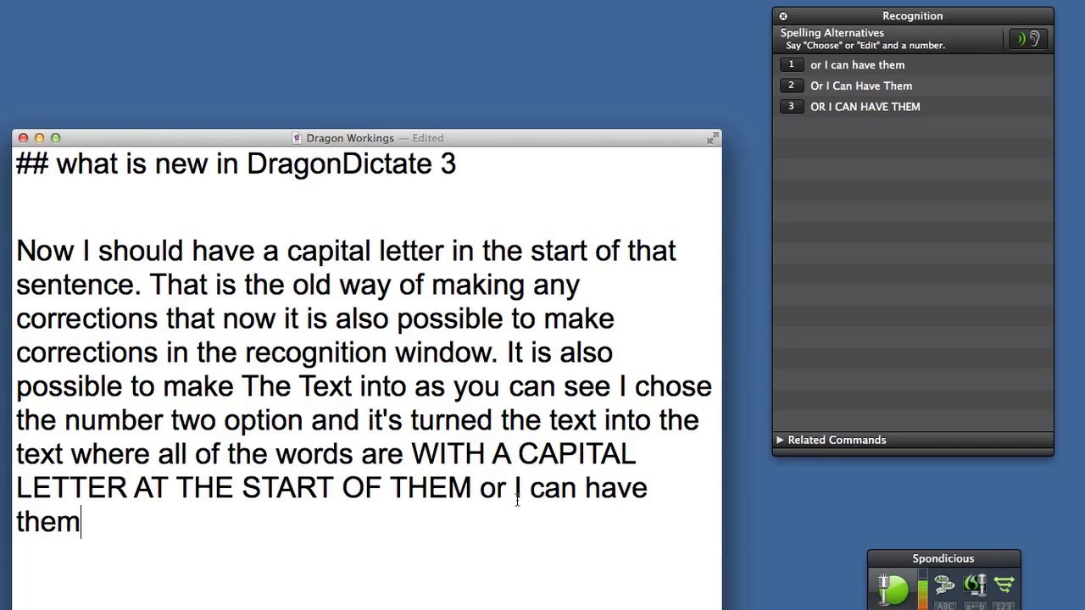
text(all in capitals)
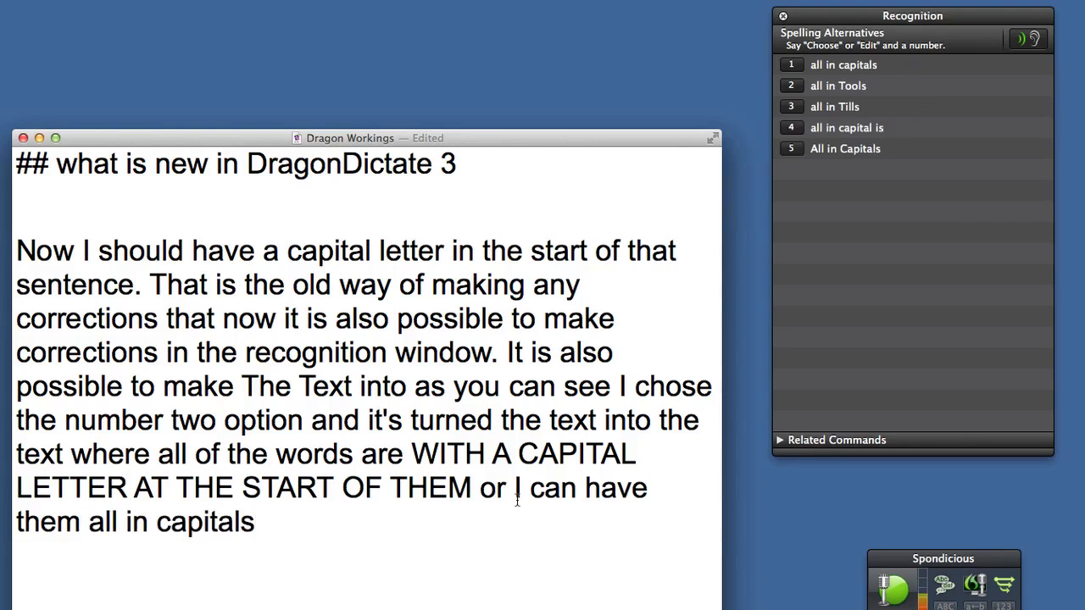
text(.)
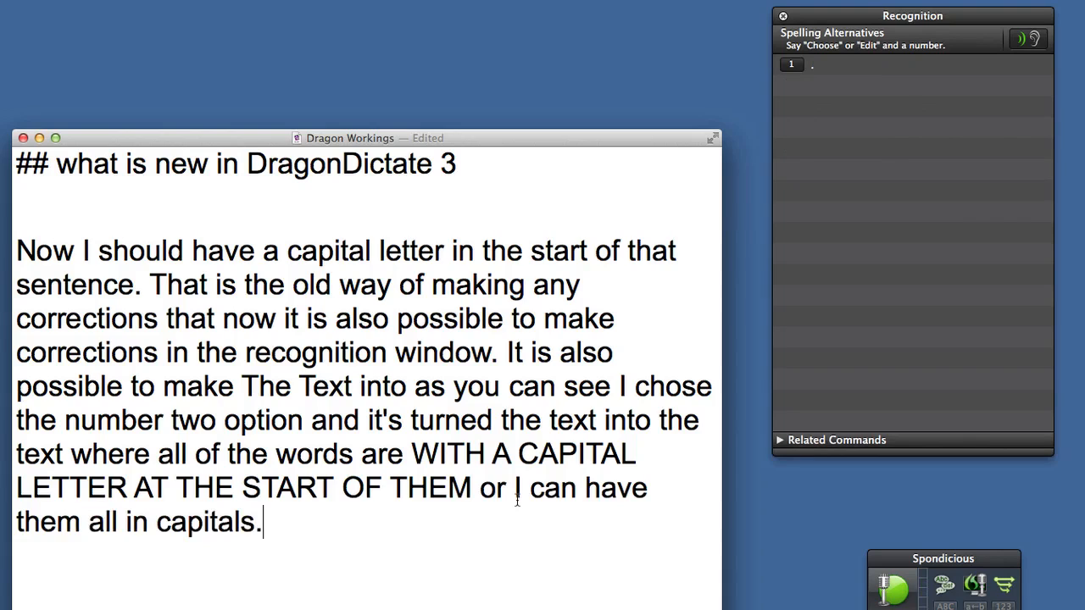
Dictate the sentences about choosing option three and times when you actually get a word wrong
text(As you say that was because I chose the number three option.)
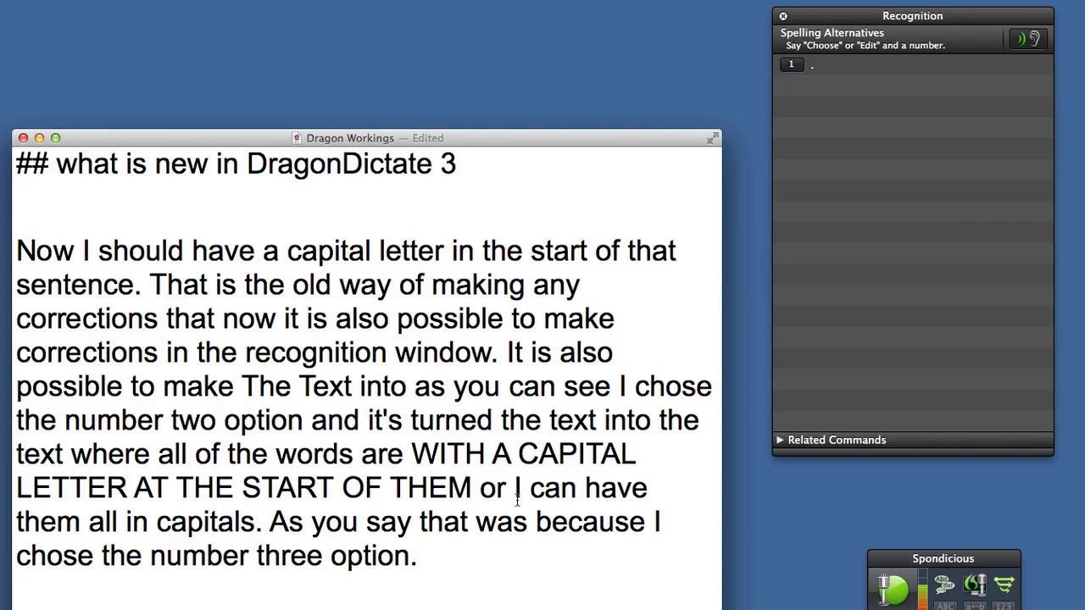
text(There are times when you Ashley get a word wrong)
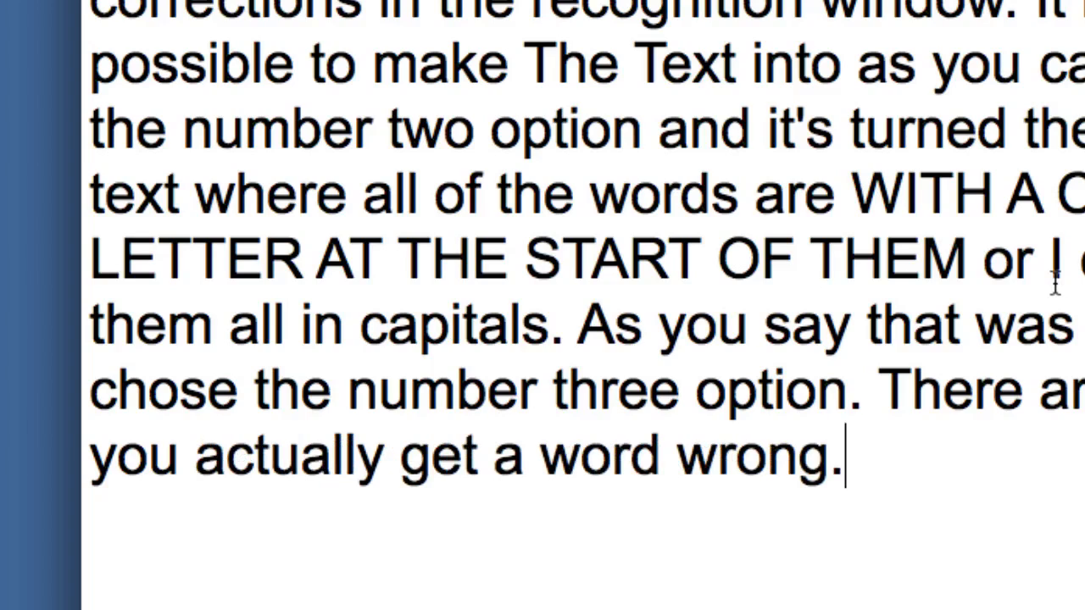
Dictate the sentence about changes in the recognition window rather than the document itself
text(There is a changes in the recognition window rather Ashley in the document itself)
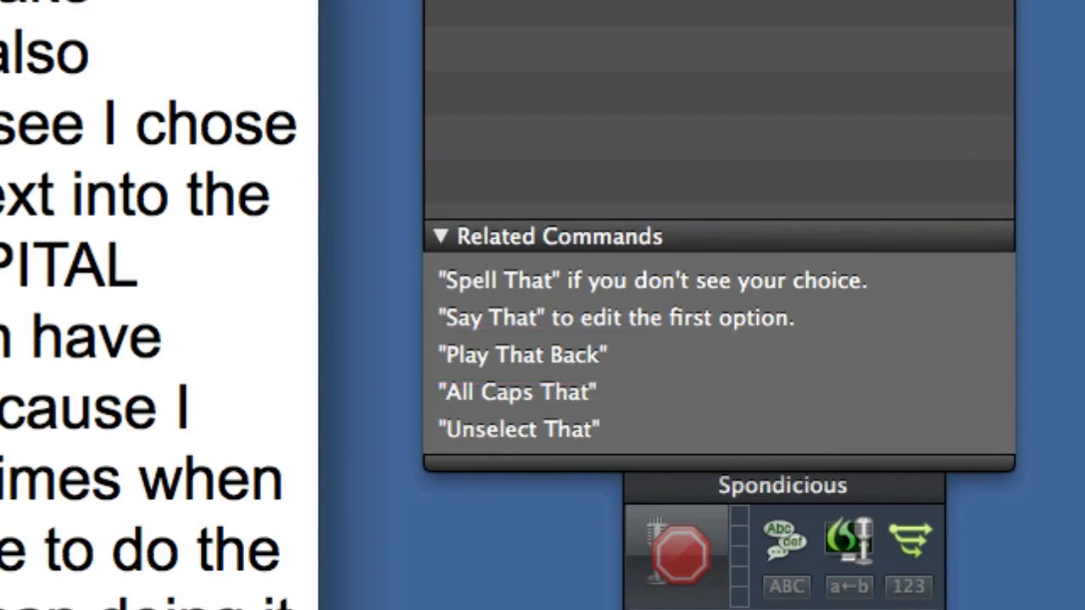
click(675, 556)
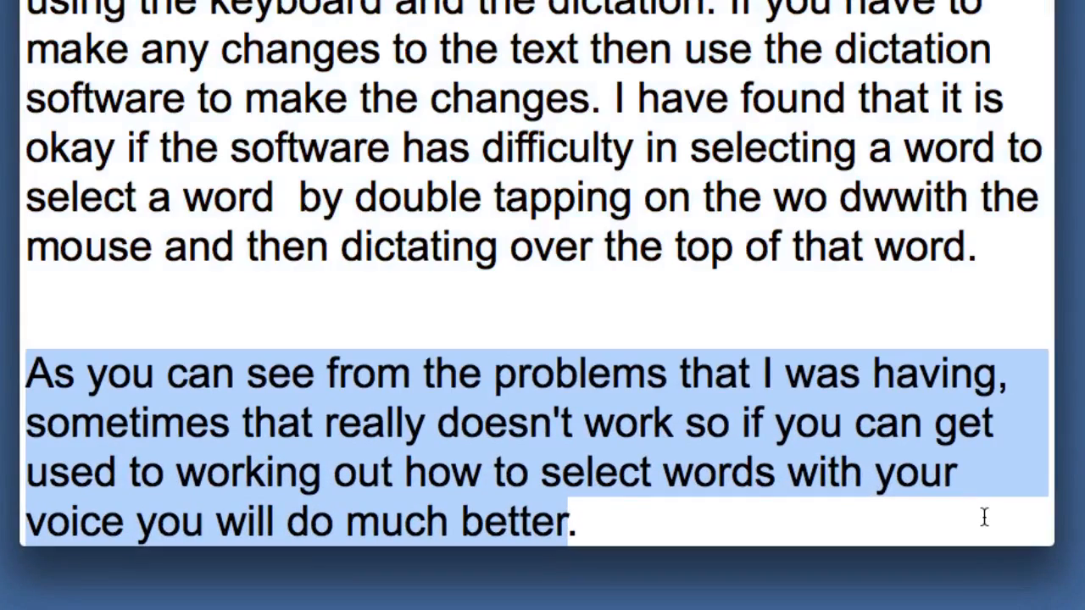
Dictate the paragraph about selecting text by voice and DragonDictate updating itself every minute or so
text(I was able to select a whole area of text there by telling the dictation software the first words of a section to the last words of the section that)
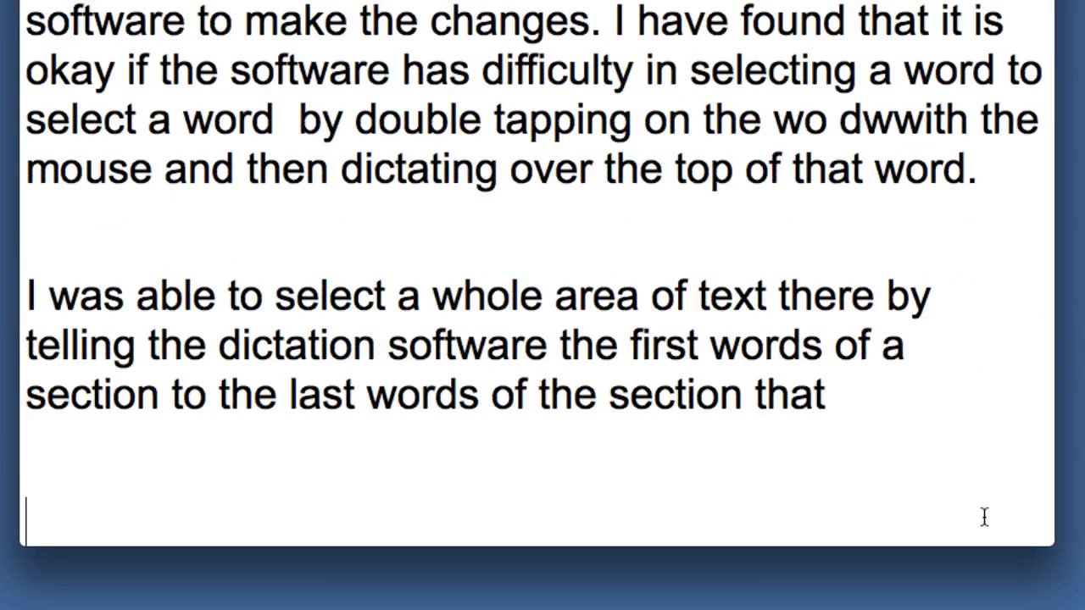
text(Even though there are times when)
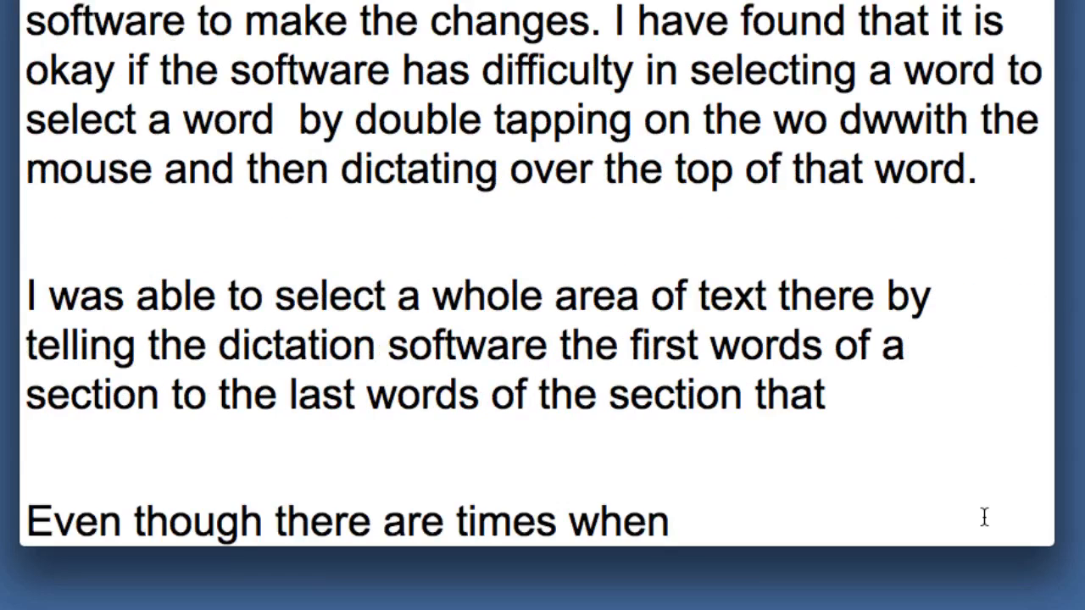
text(DragonDictate doesn't do exactly what you expected to do)
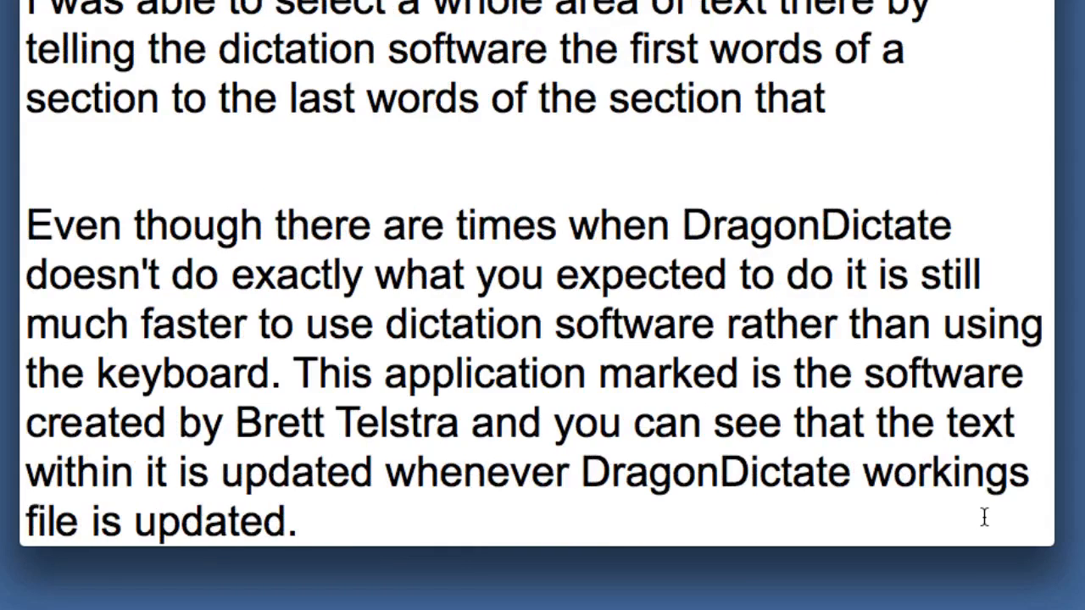
text(It is very good that it now update itself)
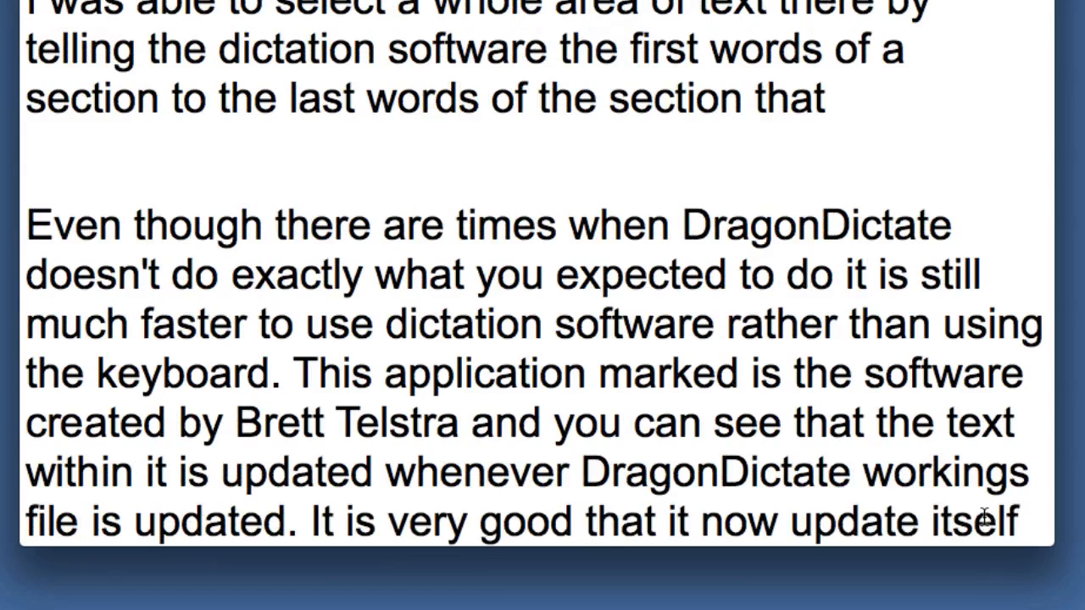
text(every minute or so)
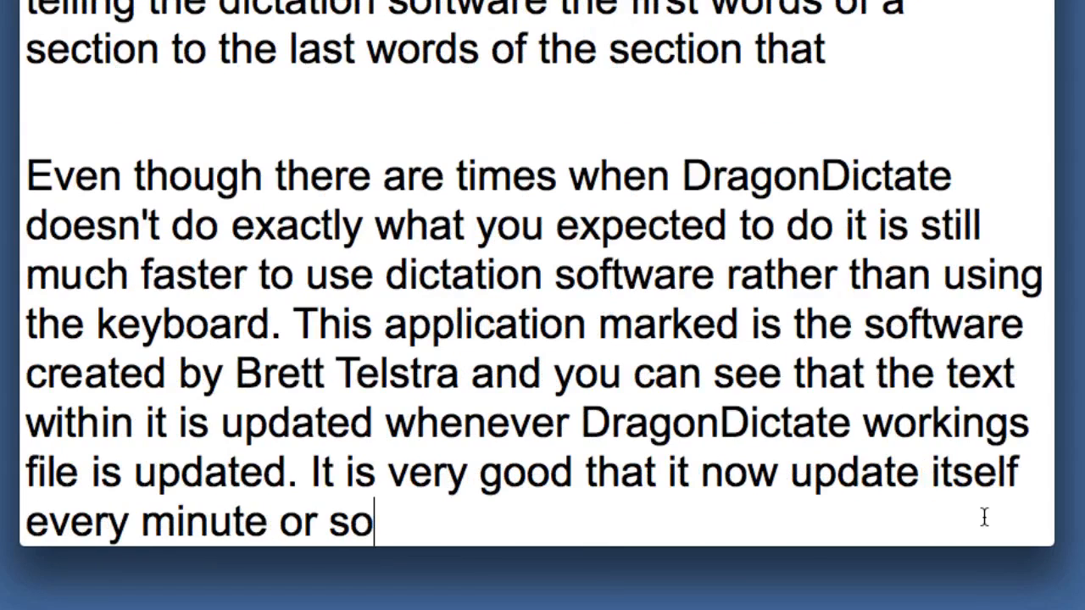
text(and I know longer have two update the file manually with the command S.)
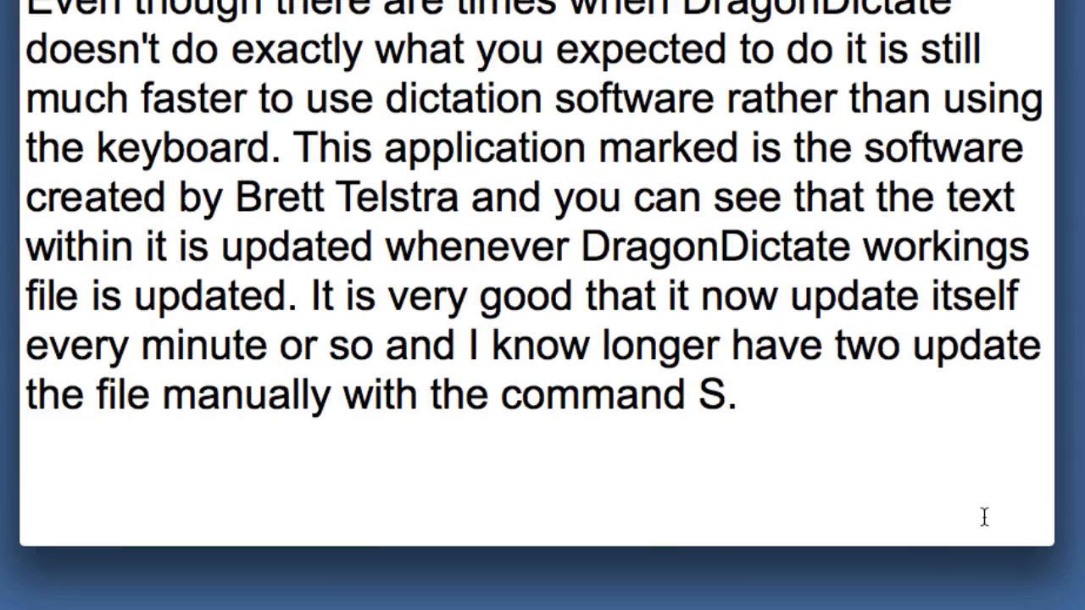
Dictate the paragraph on moving from version 2.5 to 3, the startup annoyance gone and better accuracy
text(This is something new with DragonDictate version 3.)
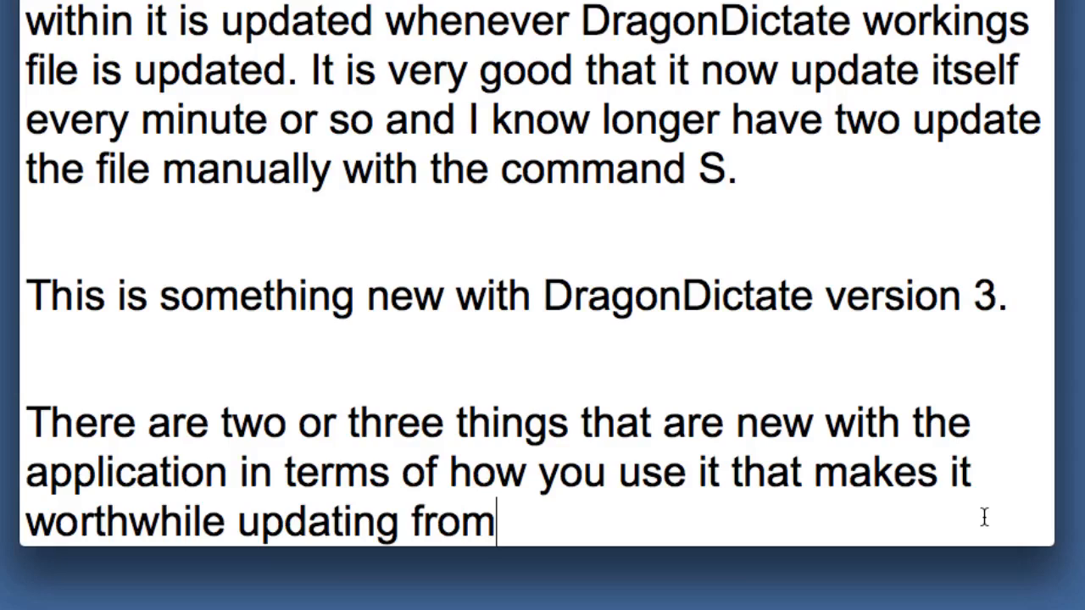
text(version 2.5 to version 3.)
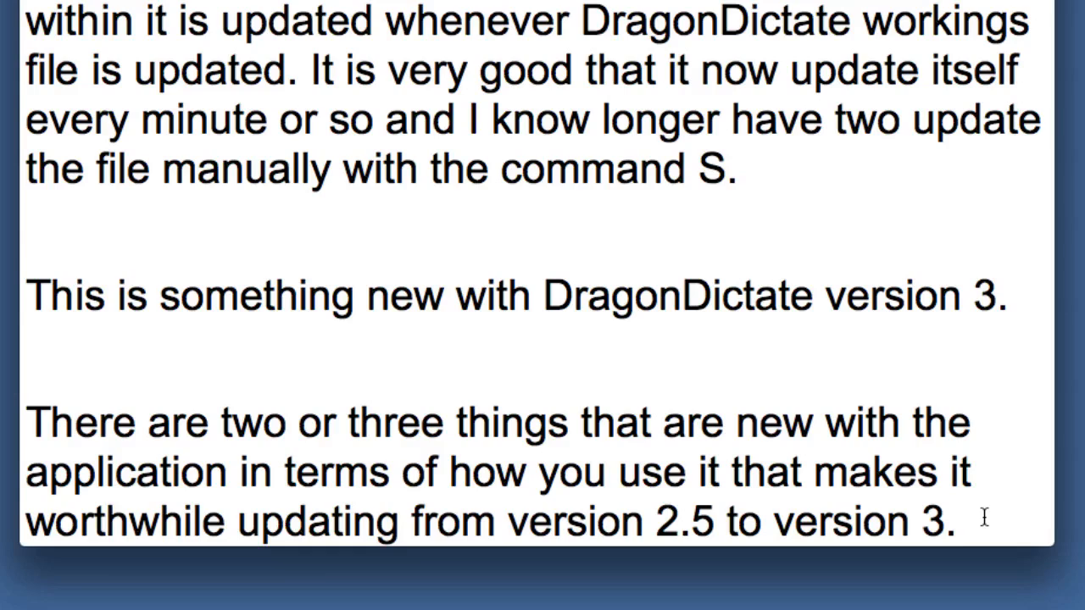
text(I no longer see that annoying thing at the beginning when I am starting the application saying that it doesn't work with Mountain Lion.)
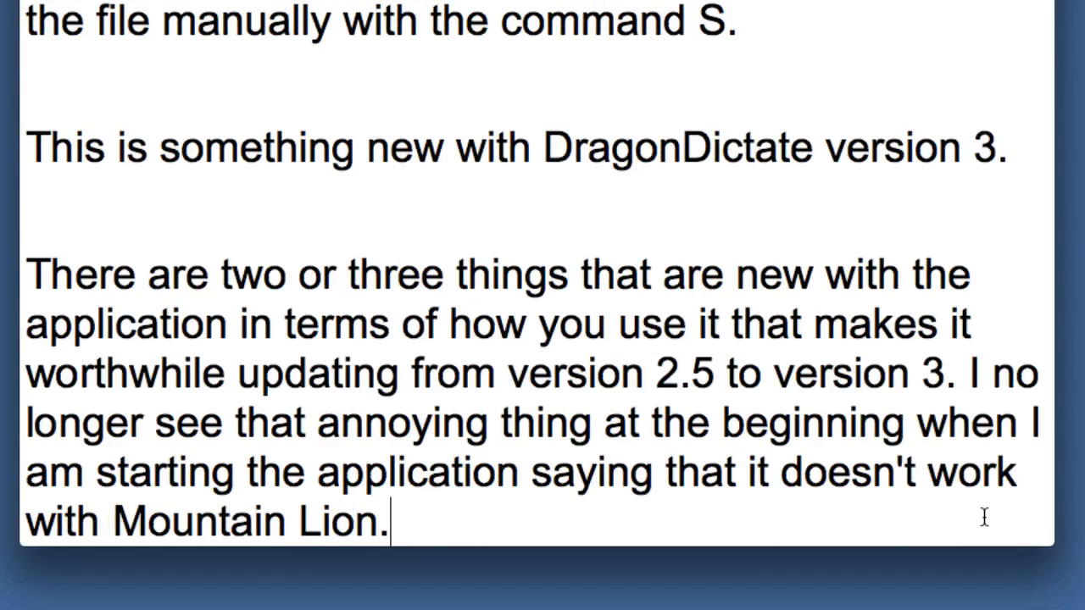
text(I do get the impression that the accuracy)
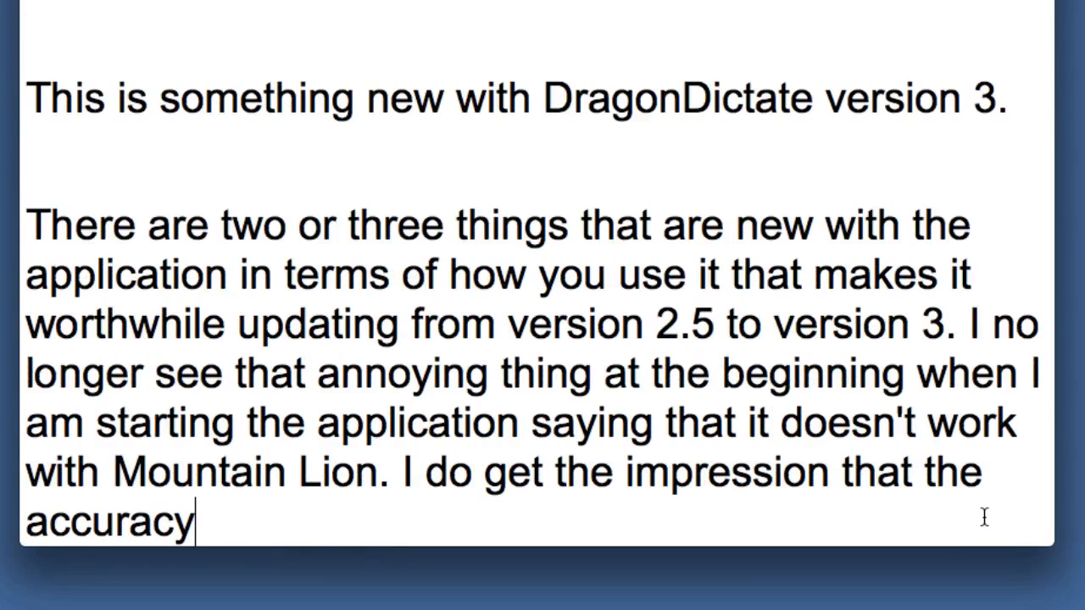
text(probably is better.)
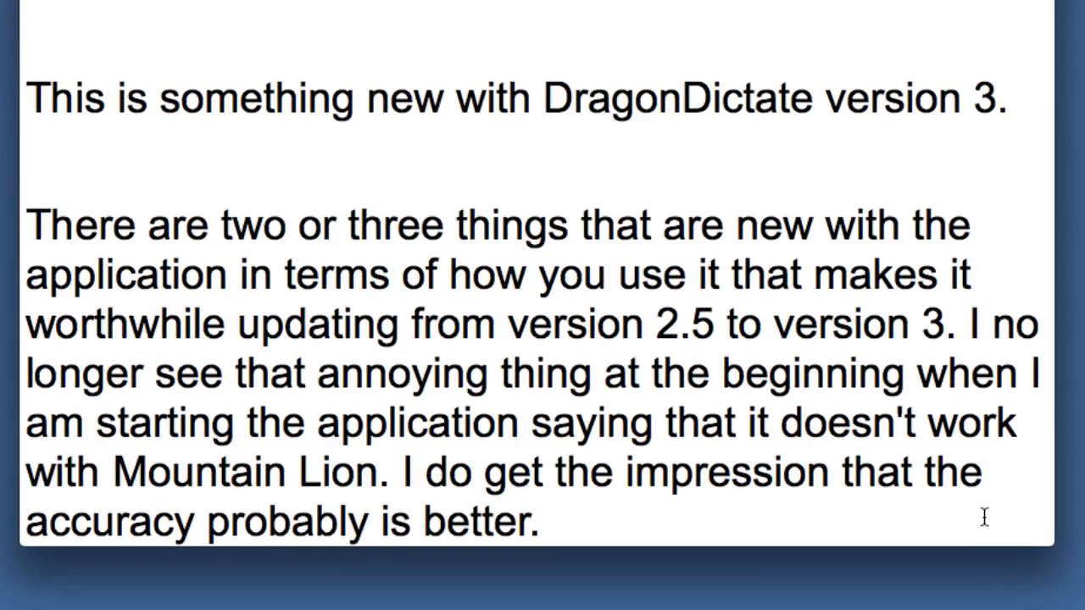
text(I do like the)
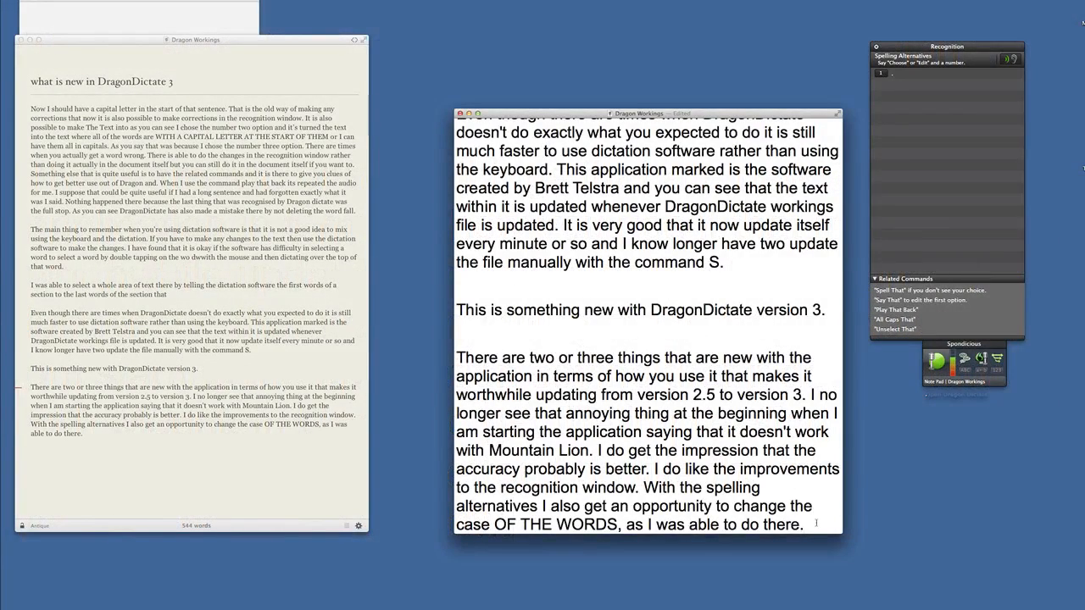
Dictate that for a writer with lots of writing, dictation is the way to go, then select all
text(If you are a writer and have an awful lot of writing to do)
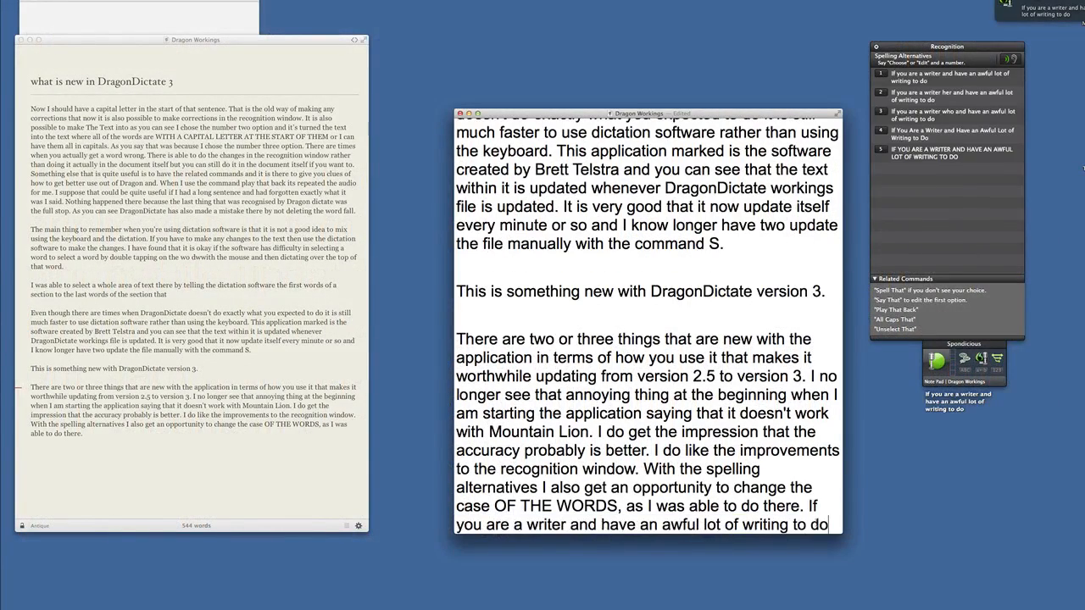
text(then)
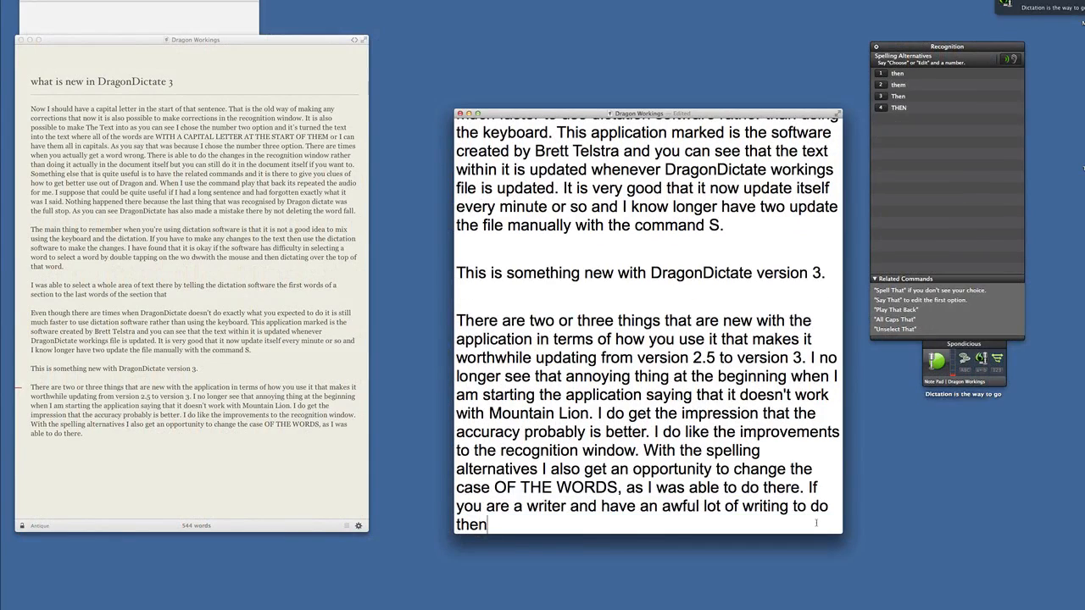
text(dictation is the way to go. I would fully expect that)
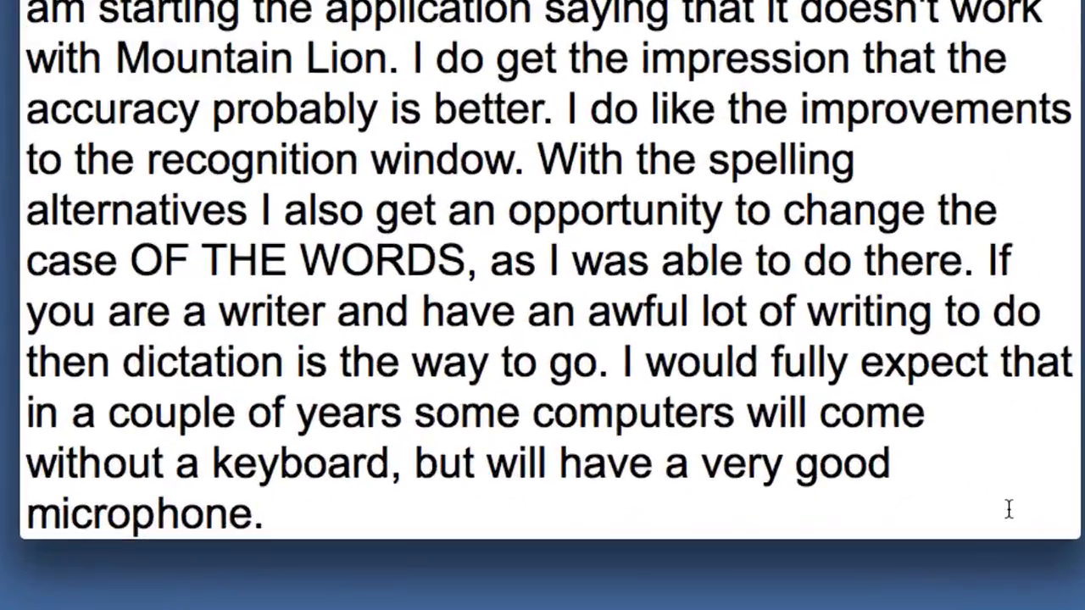
key(cmd+a)
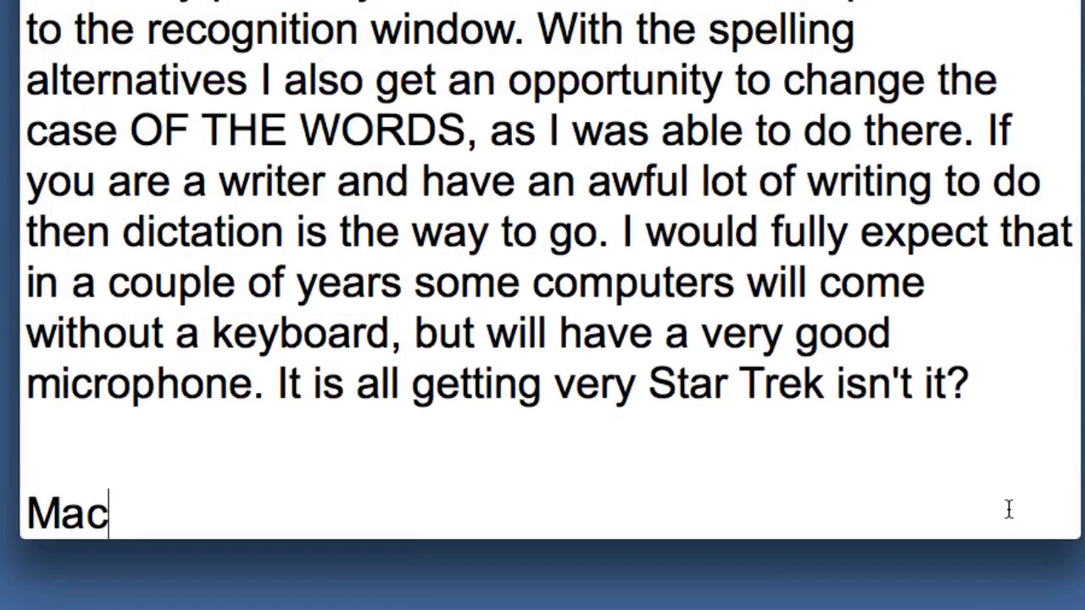
Dictate the Mac20Q paragraph about dictation being quicker than typing and not being miffed by a crash
text(20)
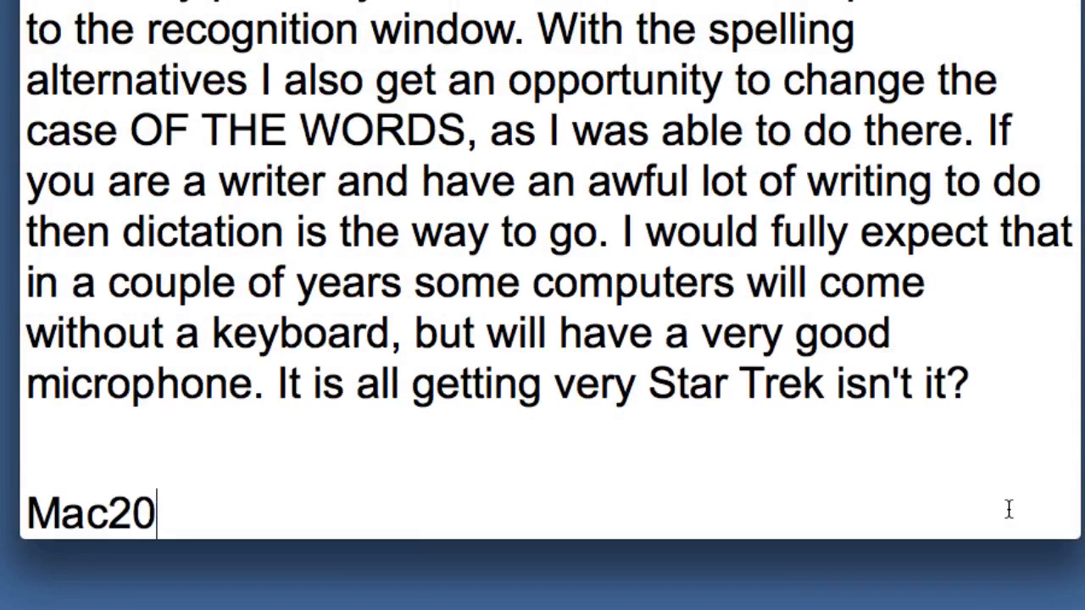
text(Q)
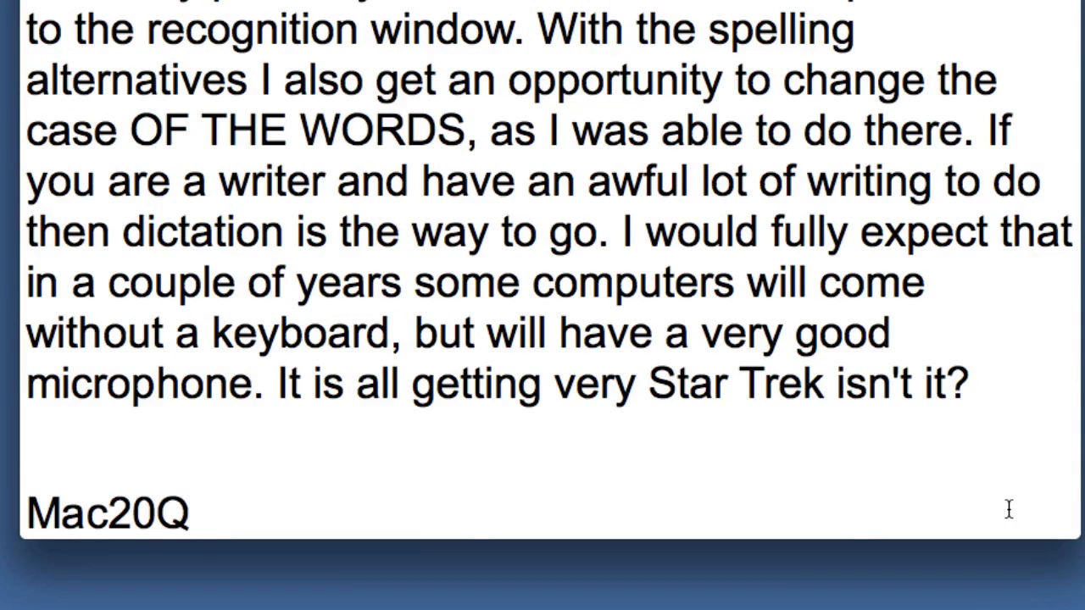
text(and it is also quite easy to start again and you don't feel like you have wasted a lot of time)
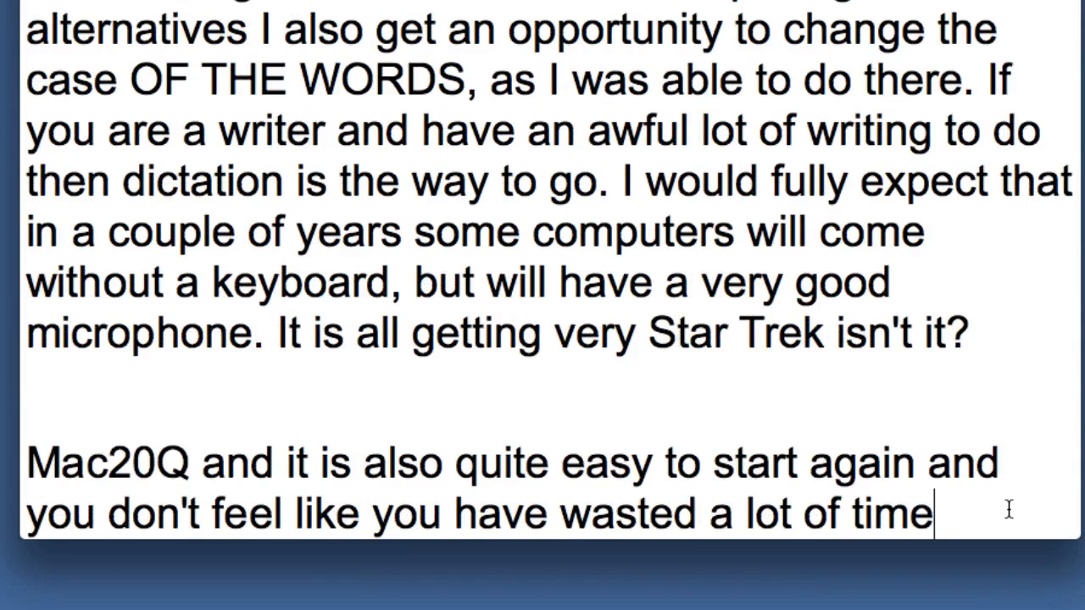
text(because dictation is so much quicker than typing. I know that if I had been)
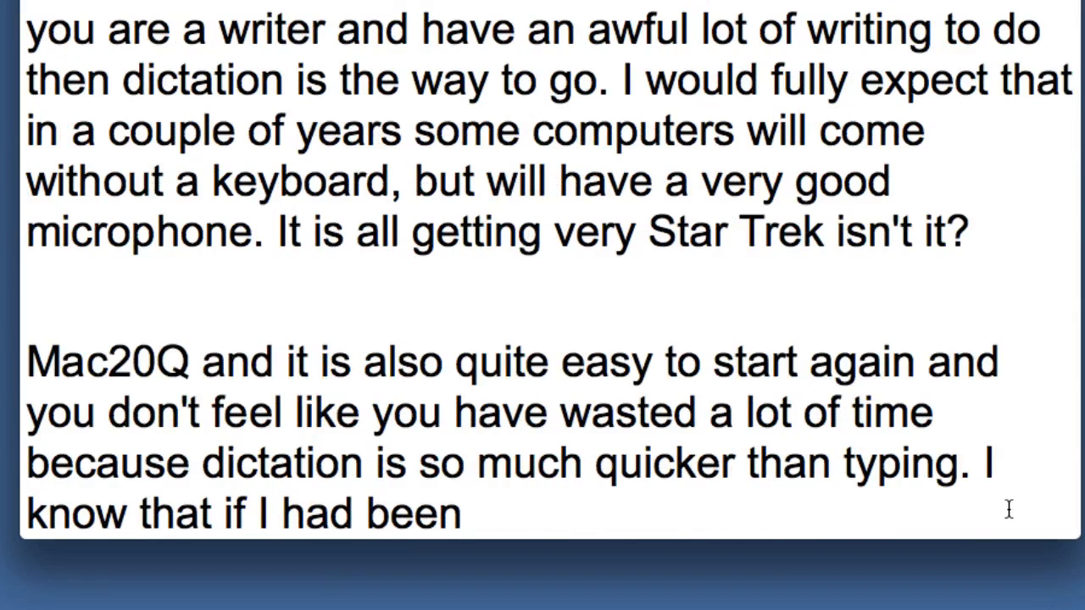
text(typing all of those words)
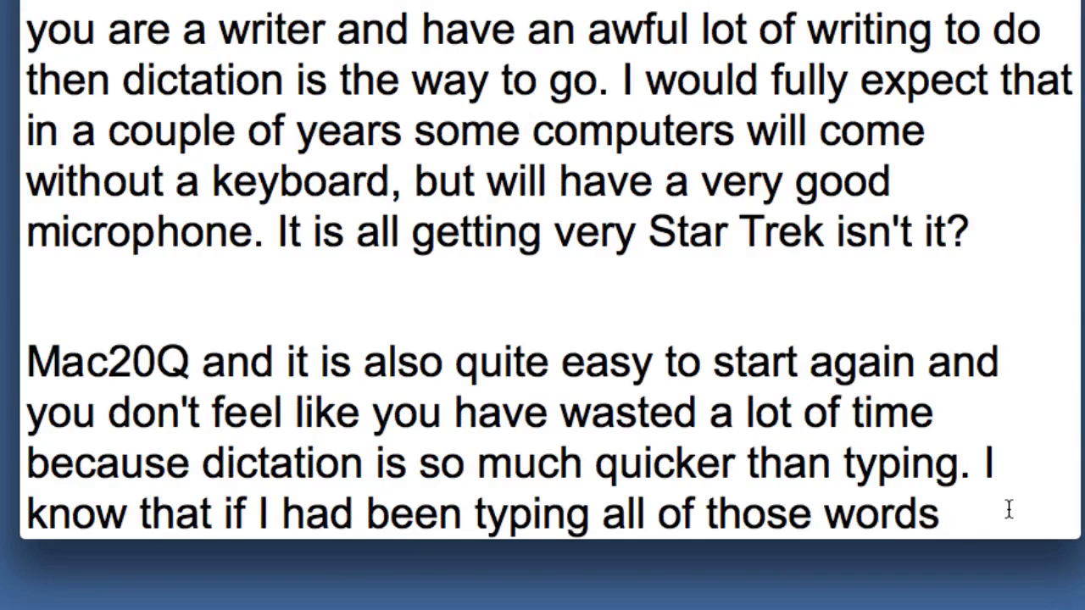
text(I would have been really miffed if the application had crashed)
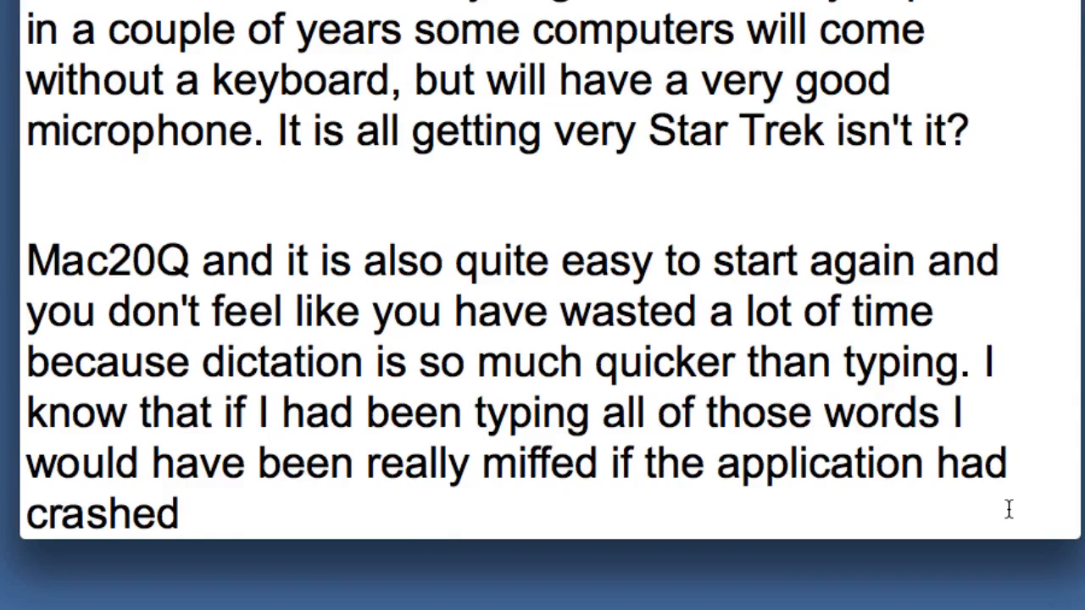
text(or there had been something else wrong)
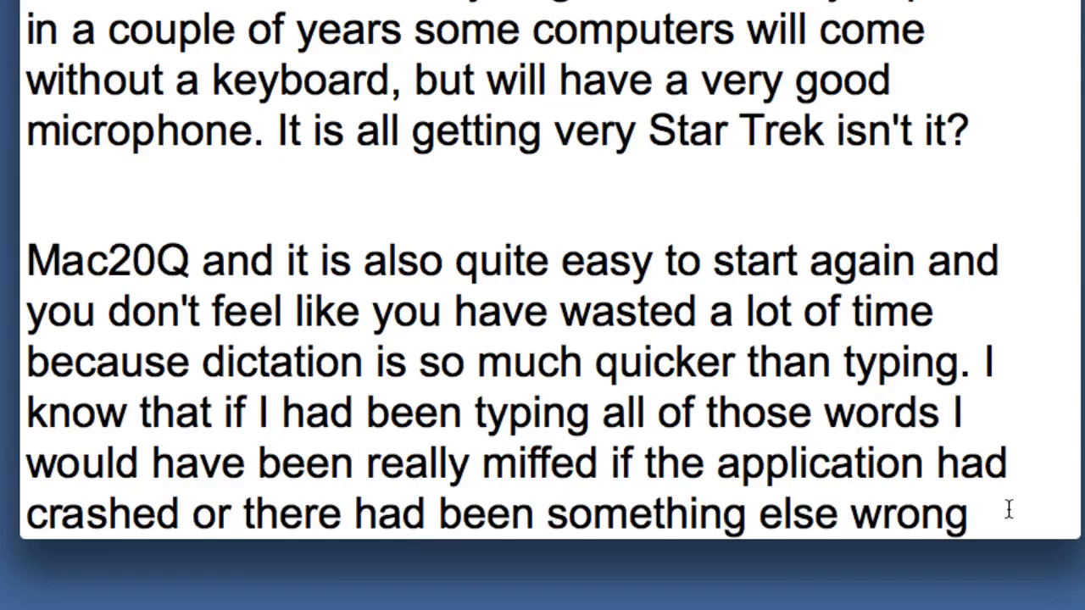